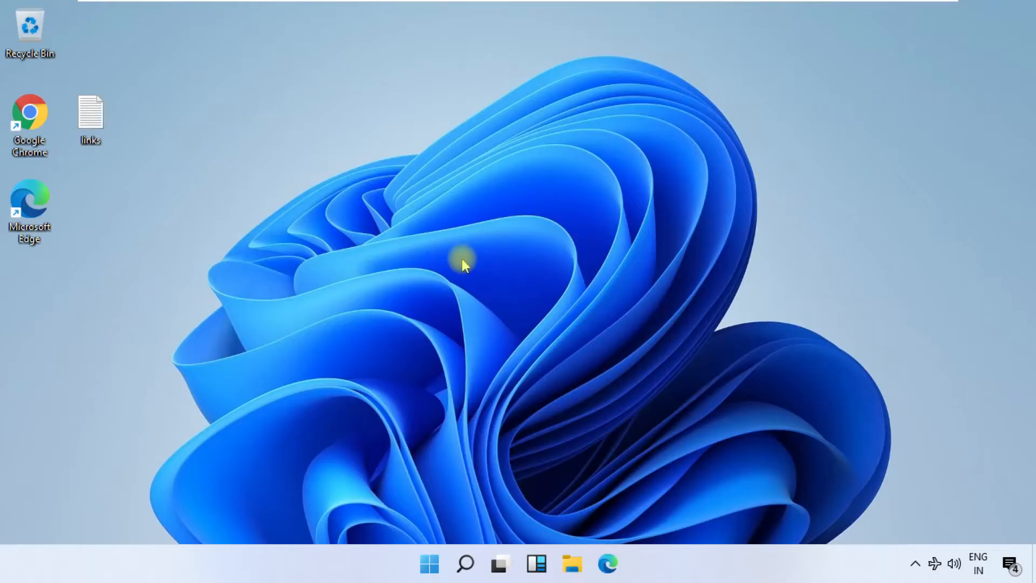
mouse_move(455, 250)
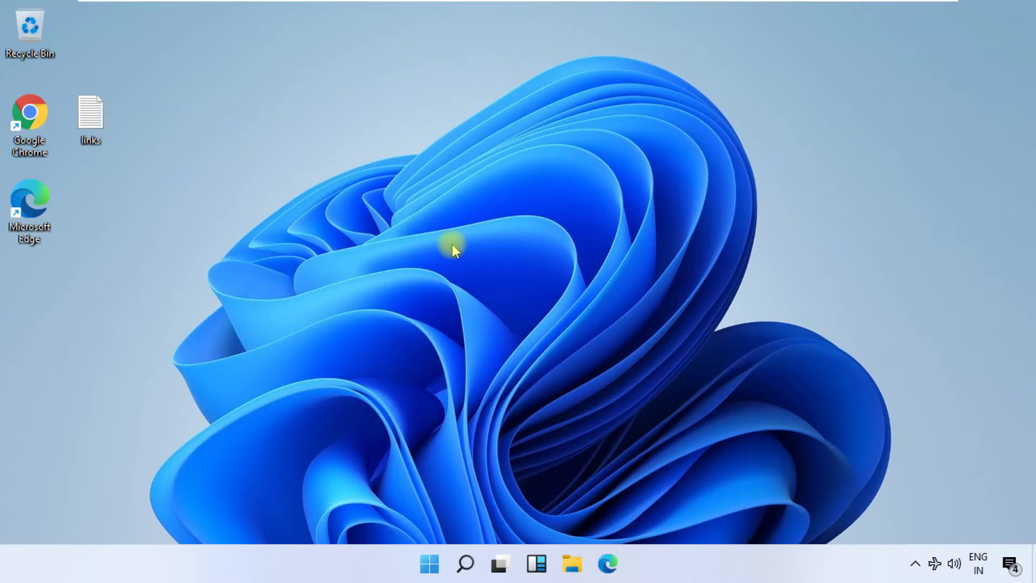
mouse_move(498, 334)
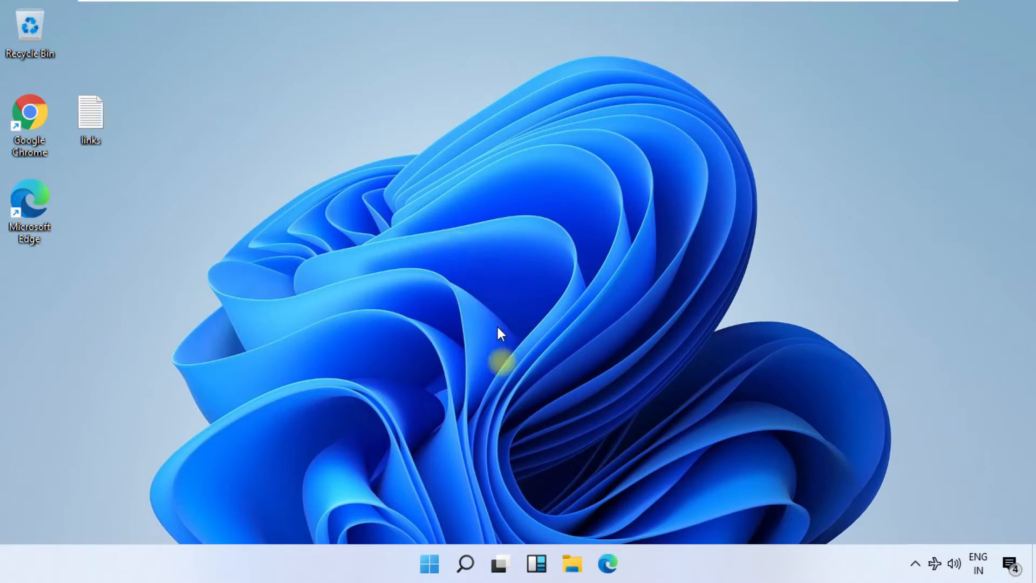
Search Windows for 'servicee' so the Services app is listed as best match.
click(464, 564)
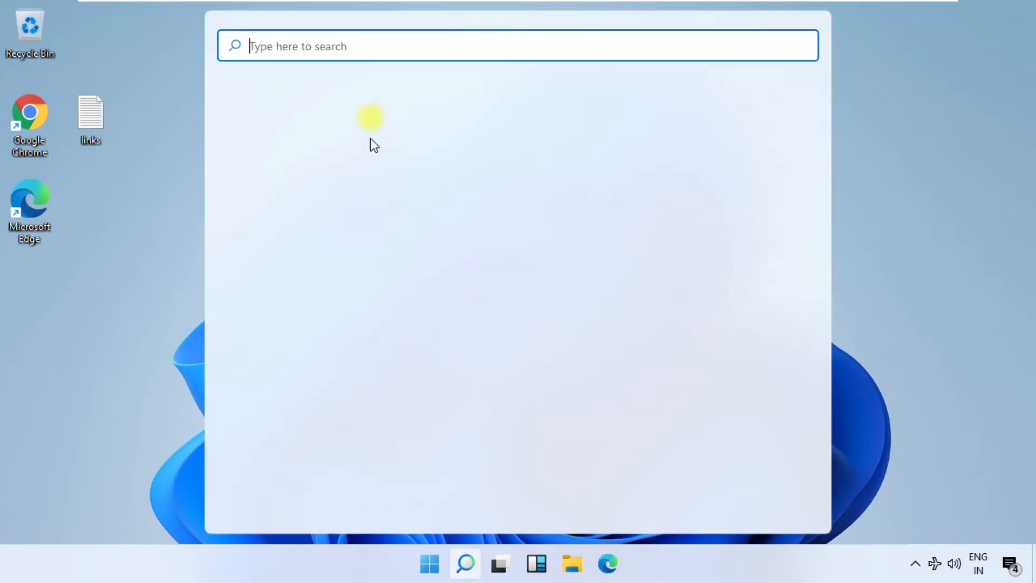
text(se)
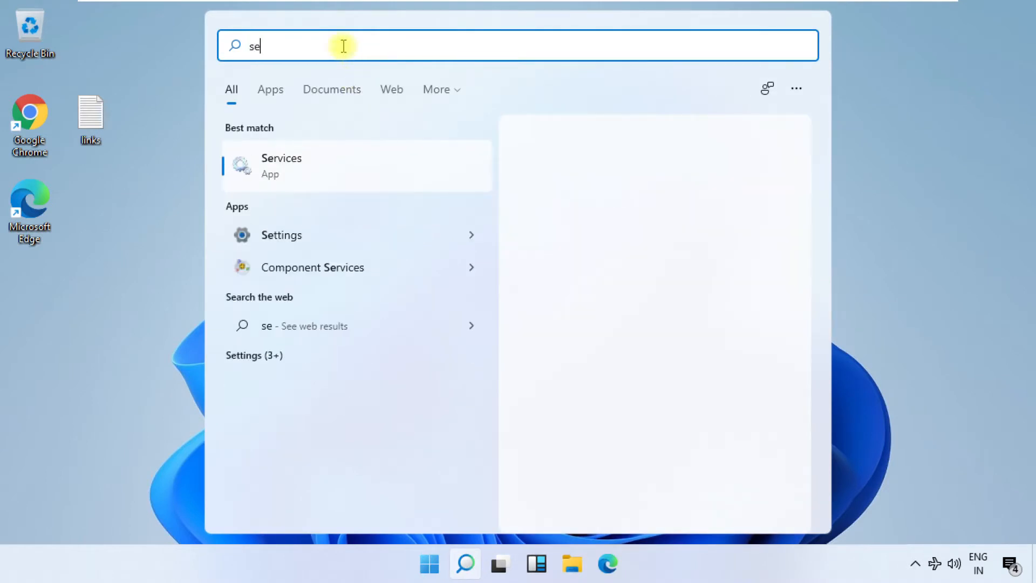
text(rvice)
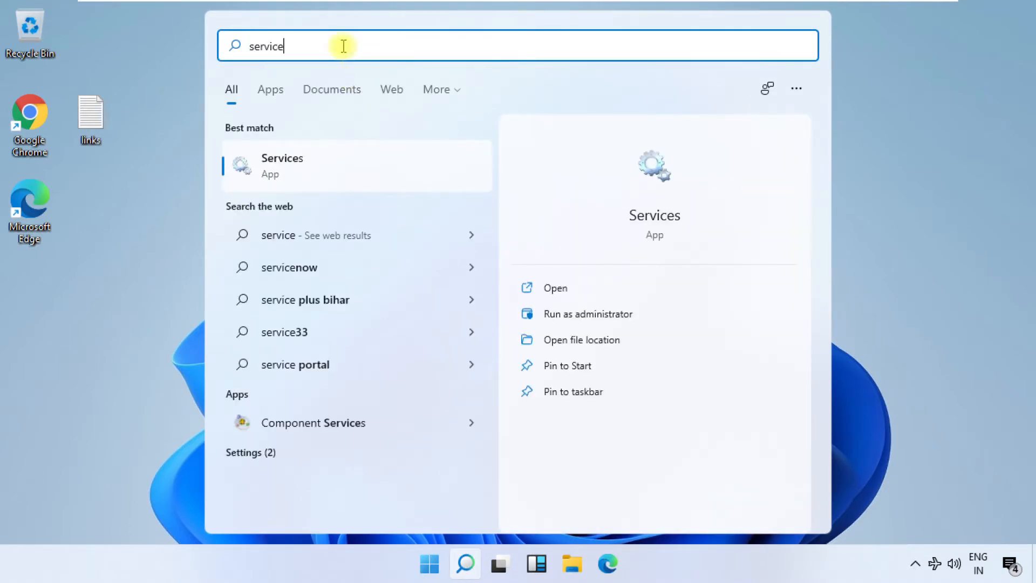
text(e)
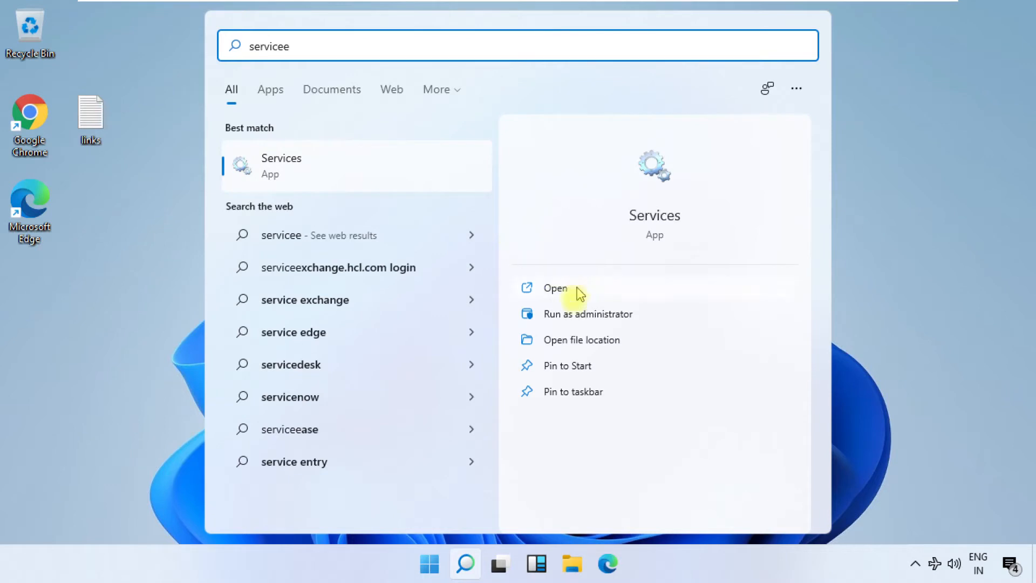
Launch Services and scroll the local services list down to Radio Management Service.
click(555, 288)
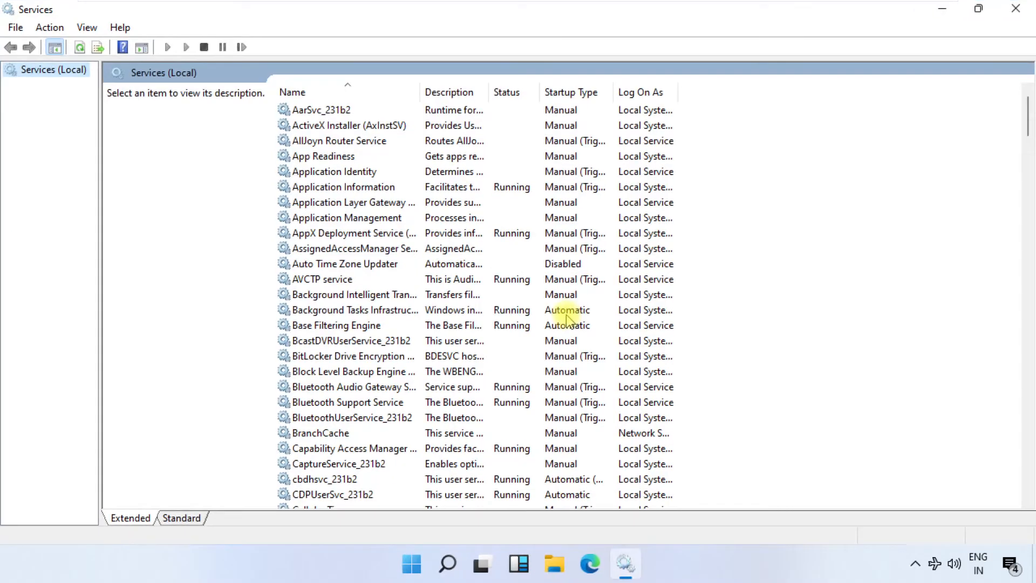
scroll(down, 3)
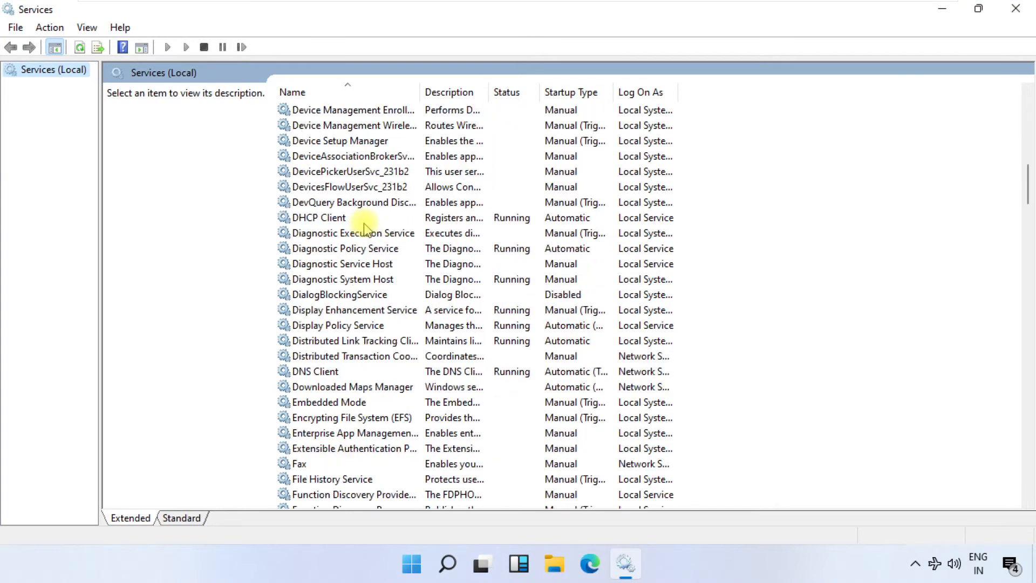
scroll(down, 3)
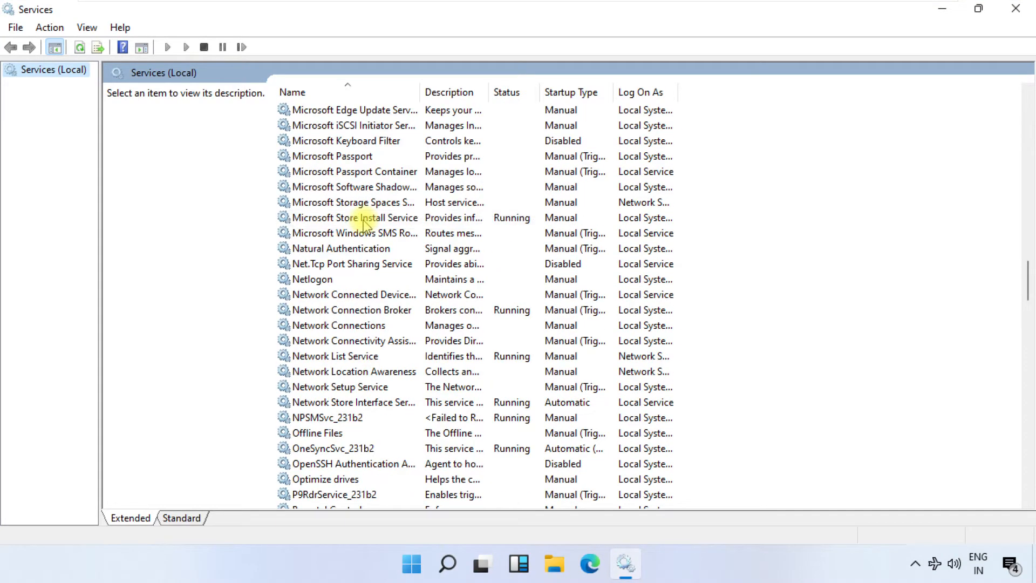
scroll(down, 3)
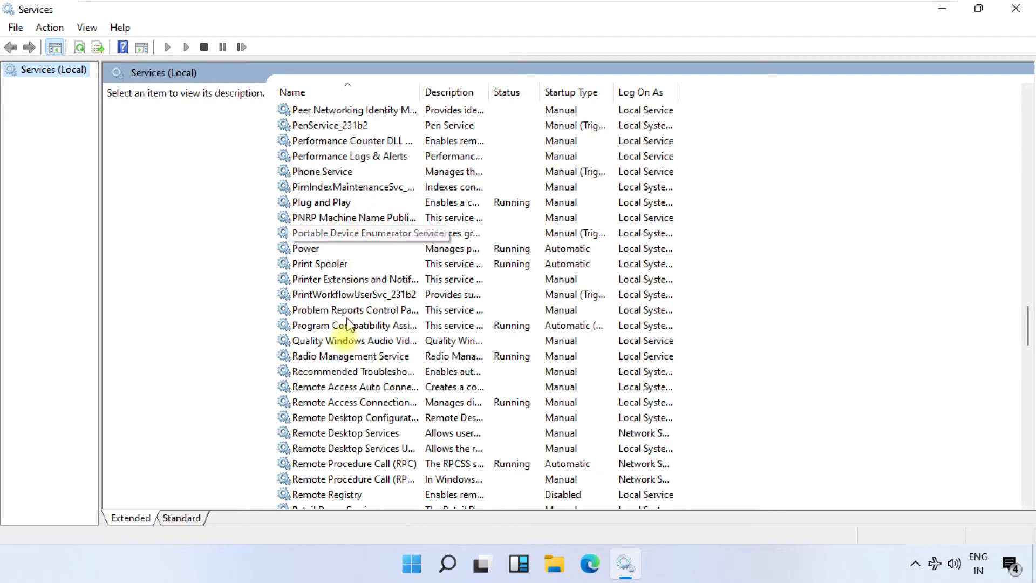
mouse_move(328, 363)
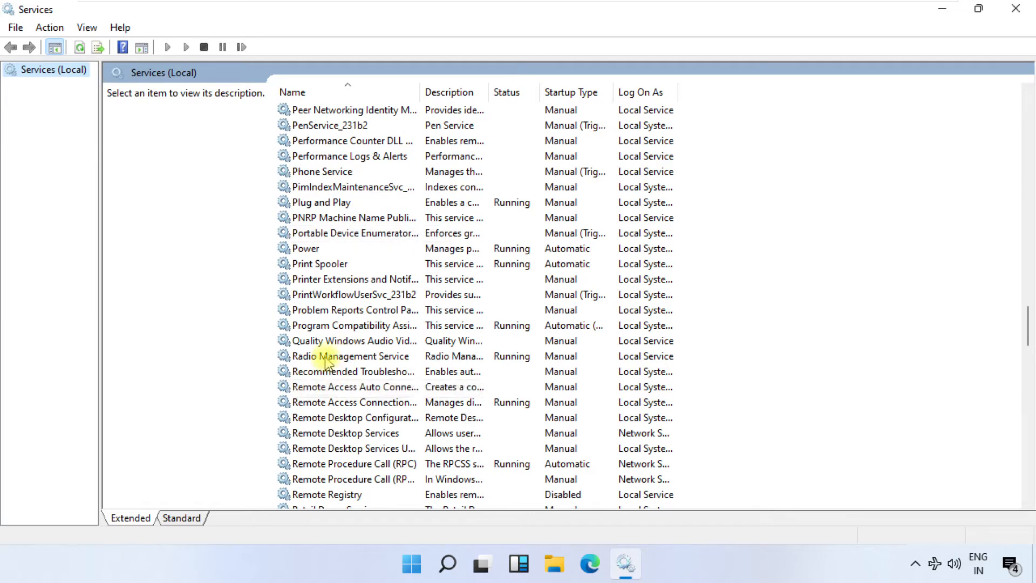
Set Radio Management Service's startup type to Automatic in its Properties and confirm with OK.
right_click(352, 355)
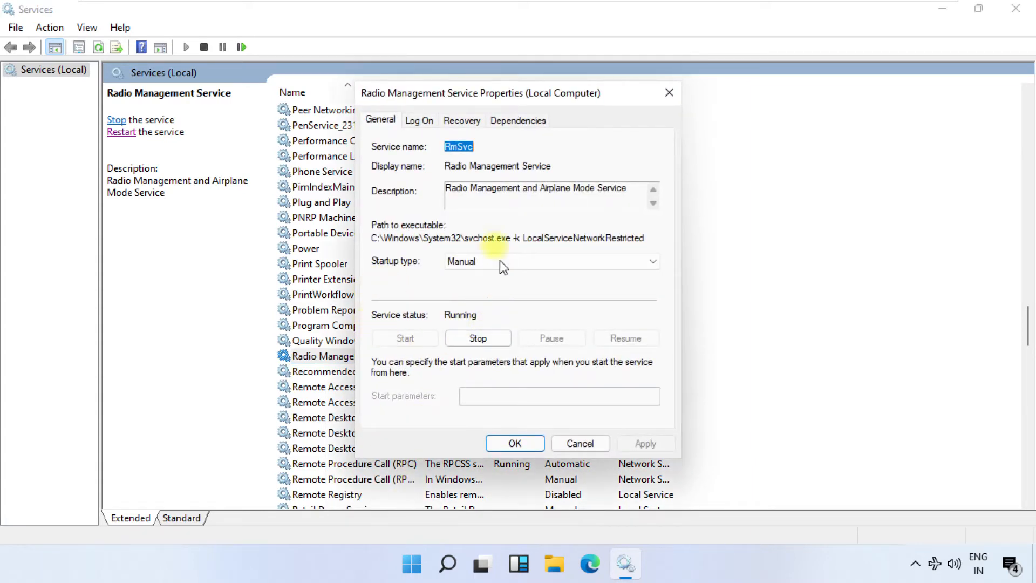
click(651, 261)
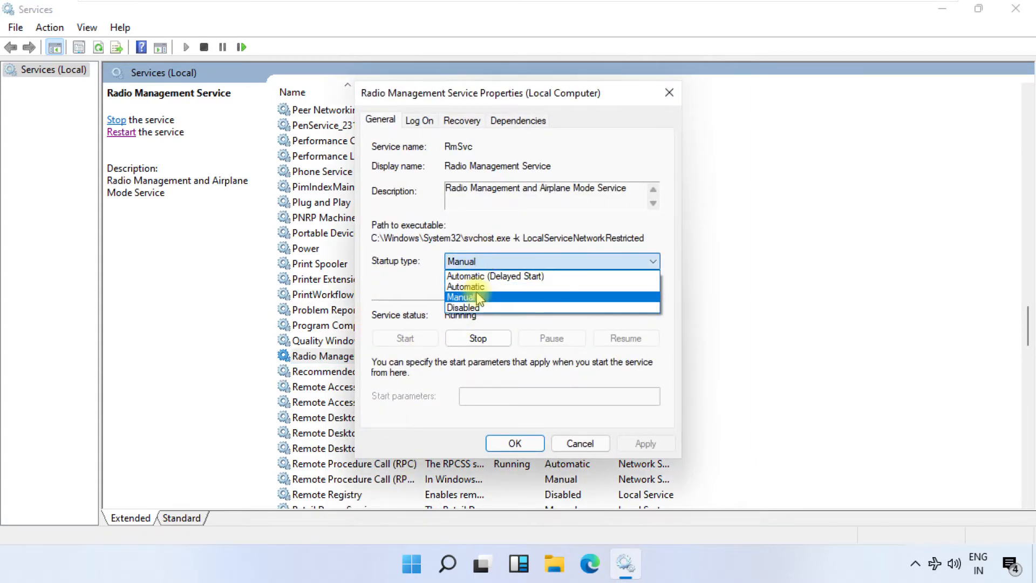
click(466, 286)
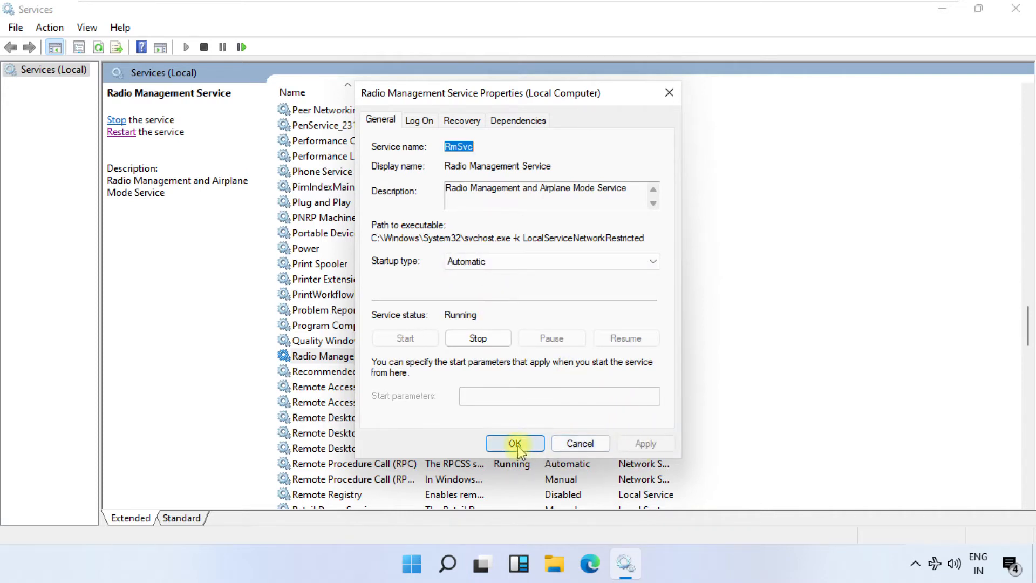
click(515, 444)
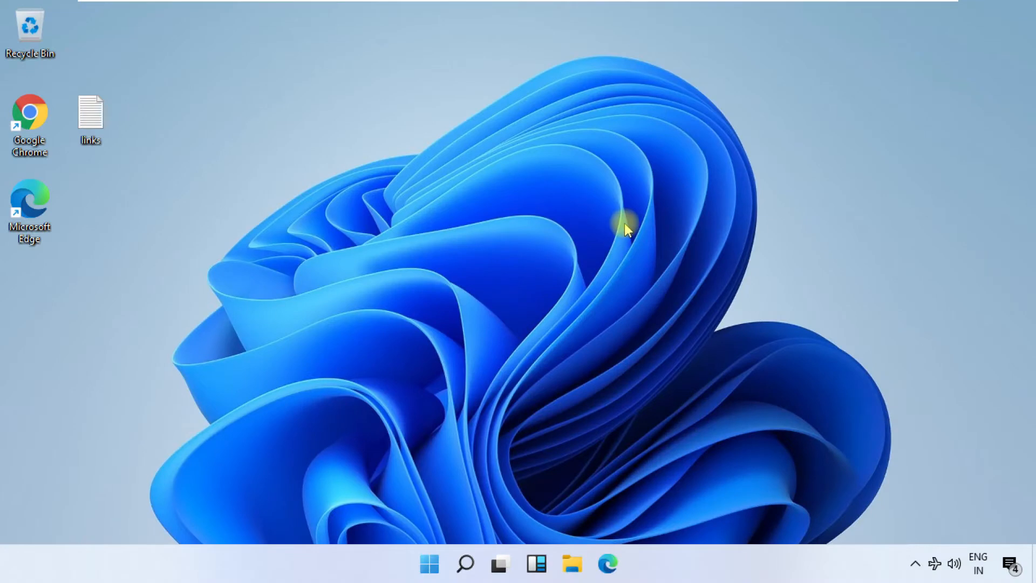
Search Windows for 'device Manager' and launch the Device Manager best match.
click(464, 564)
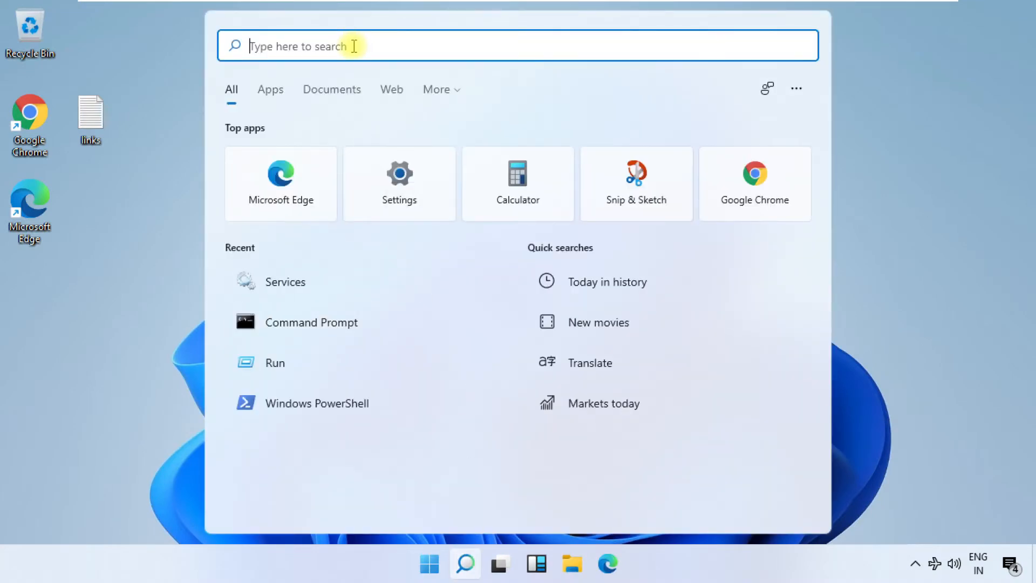
text(device Manager)
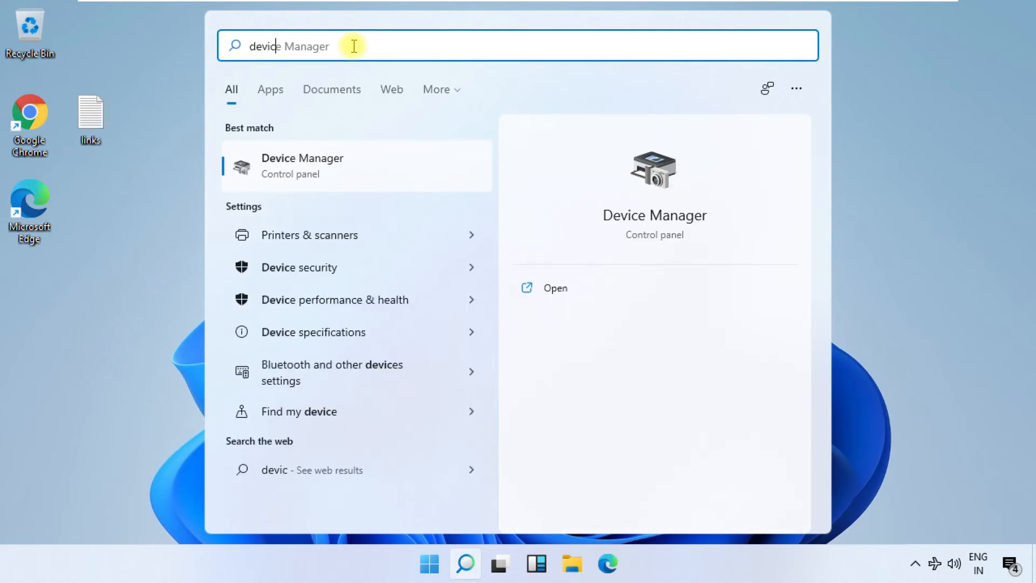
mouse_move(318, 177)
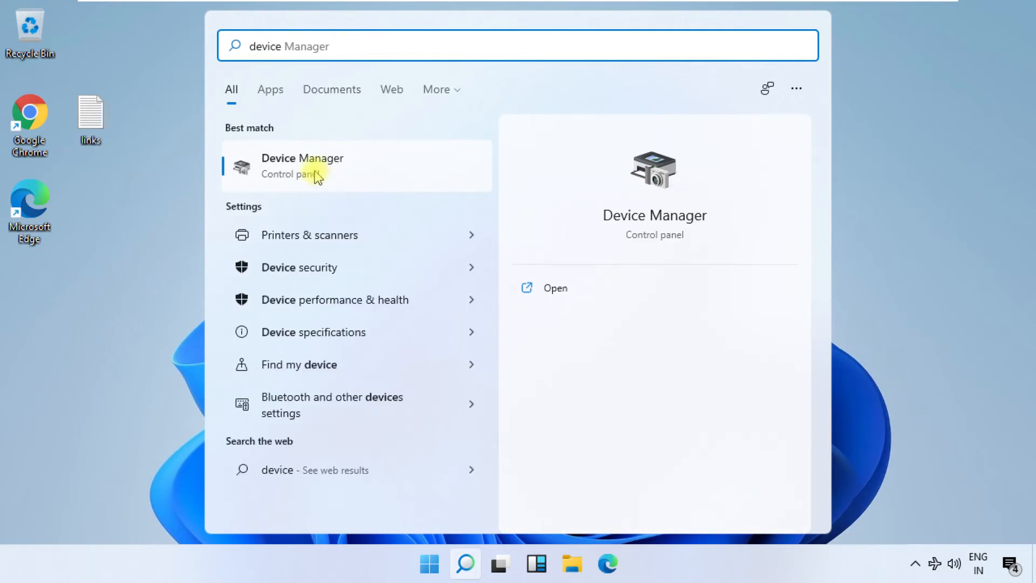
click(554, 287)
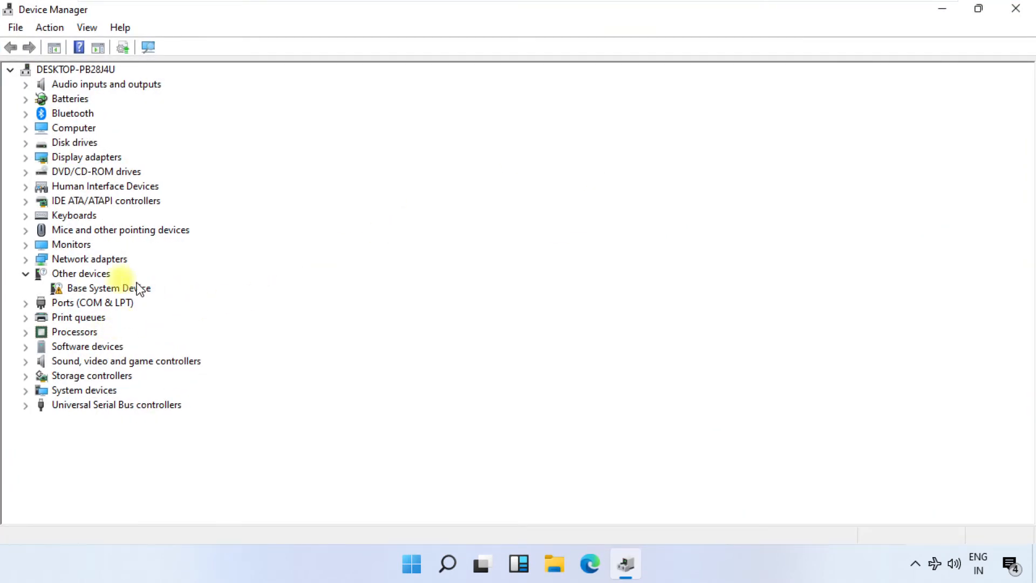
Under Network adapters, bring up Properties for the Intel 82574L Gigabit Network Connection.
click(25, 258)
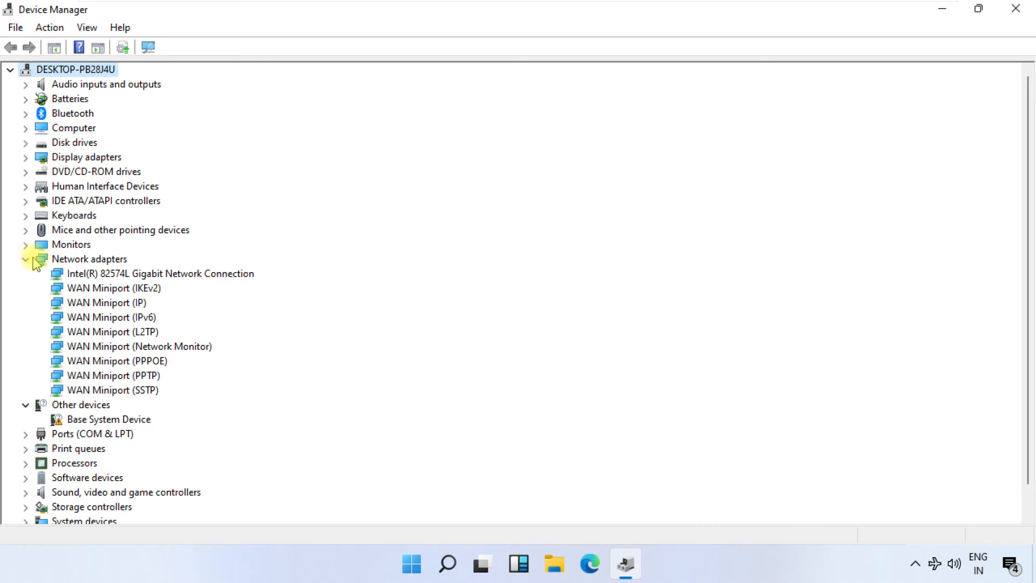
mouse_move(73, 276)
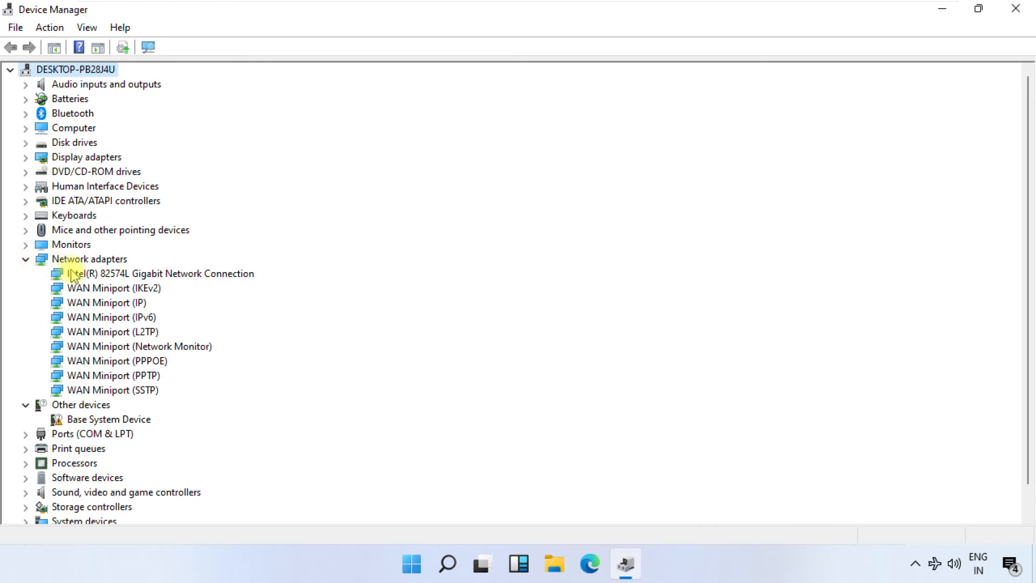
click(161, 273)
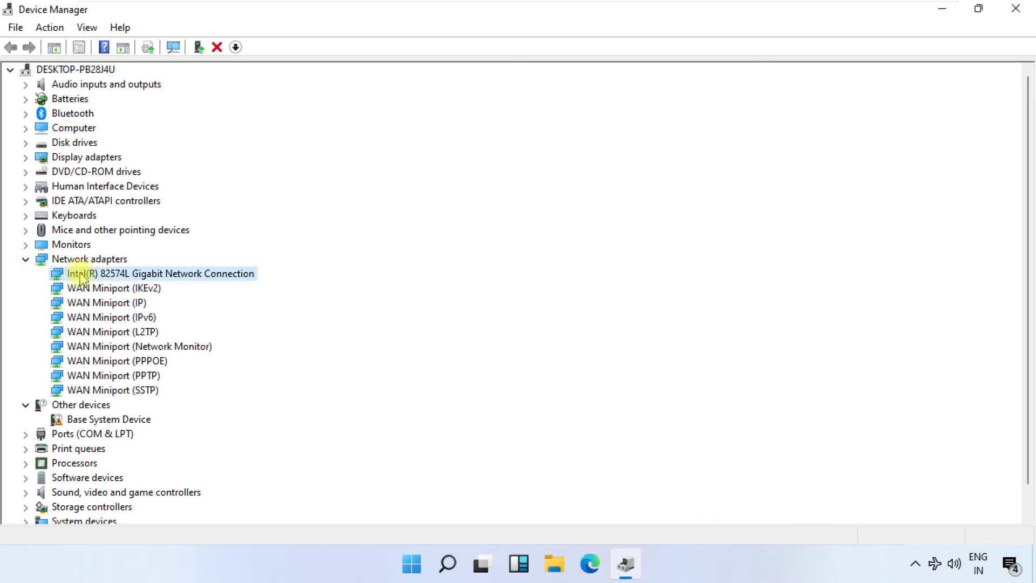
right_click(159, 273)
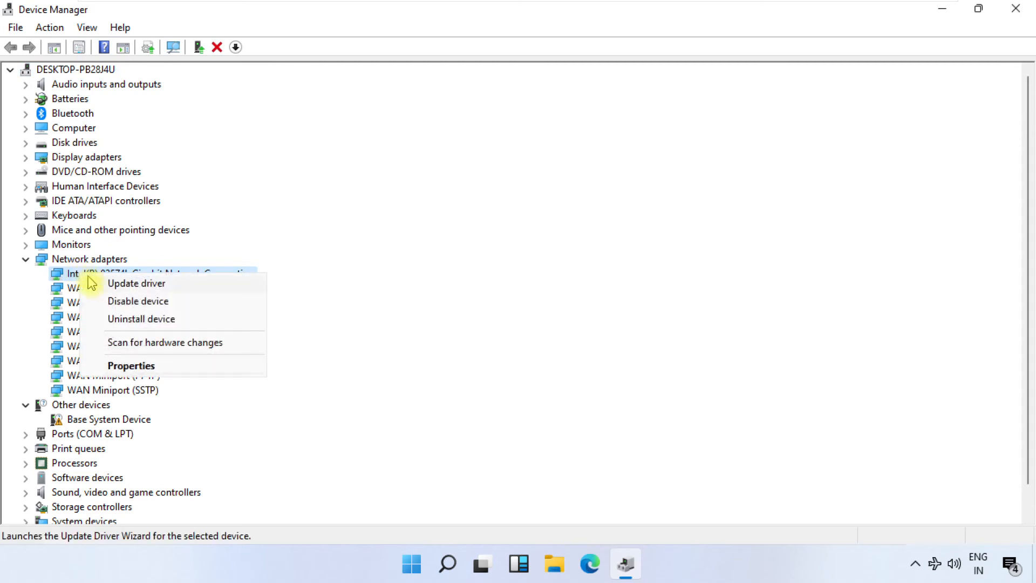
click(130, 366)
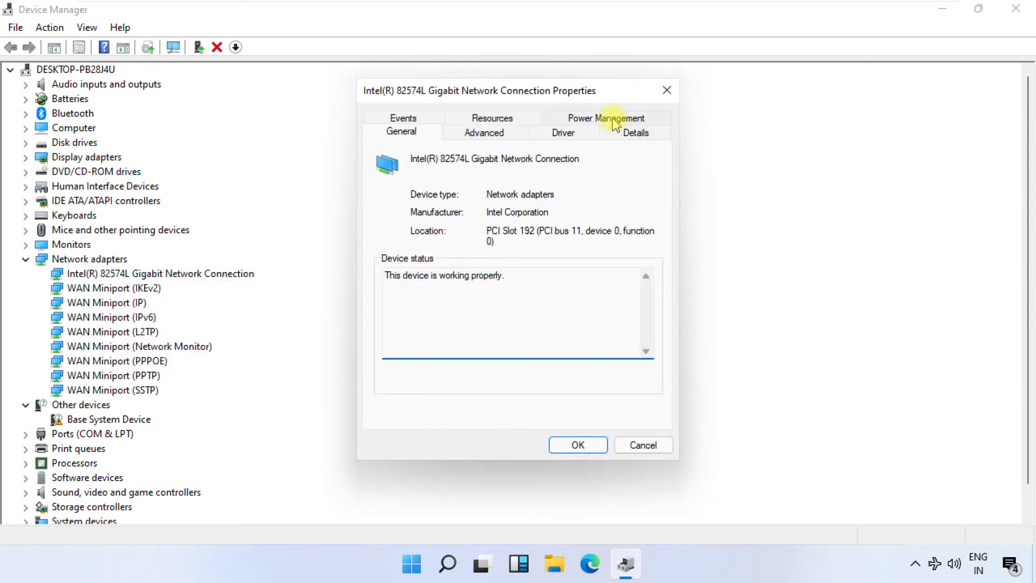
Uncheck 'Allow the computer to turn off this device to save power', confirm, and close Device Manager.
click(606, 118)
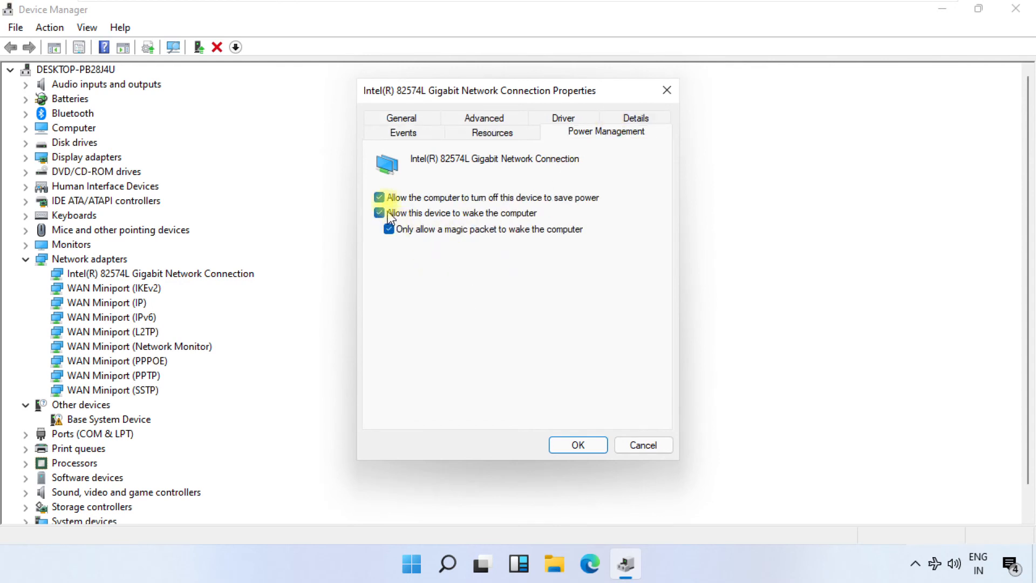
click(379, 197)
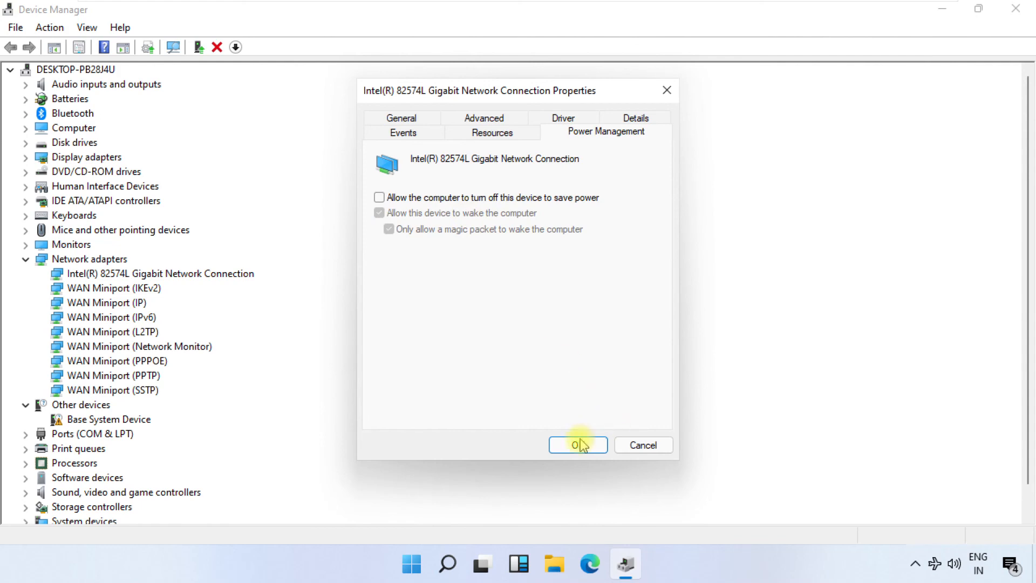
click(577, 445)
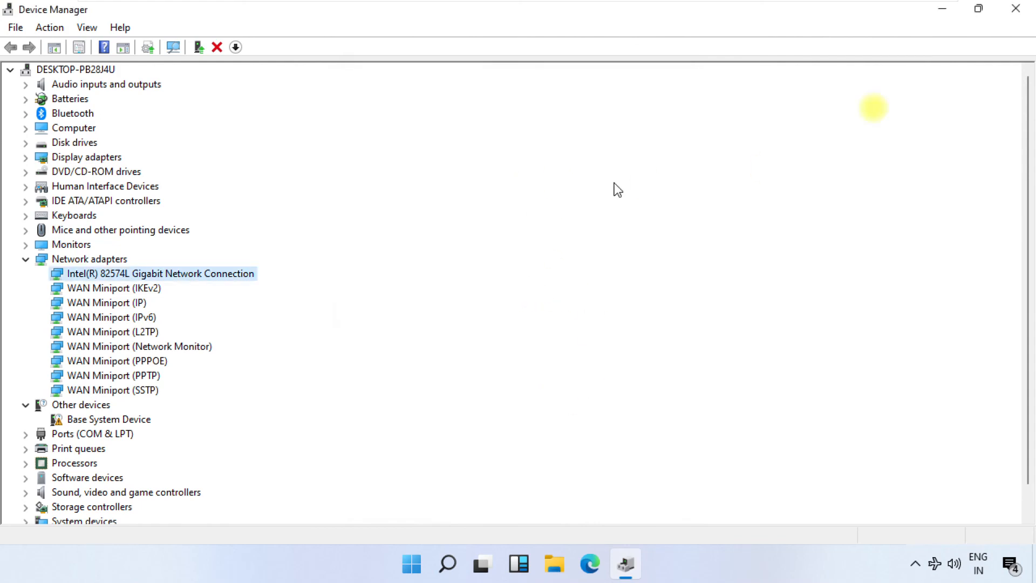
click(1015, 7)
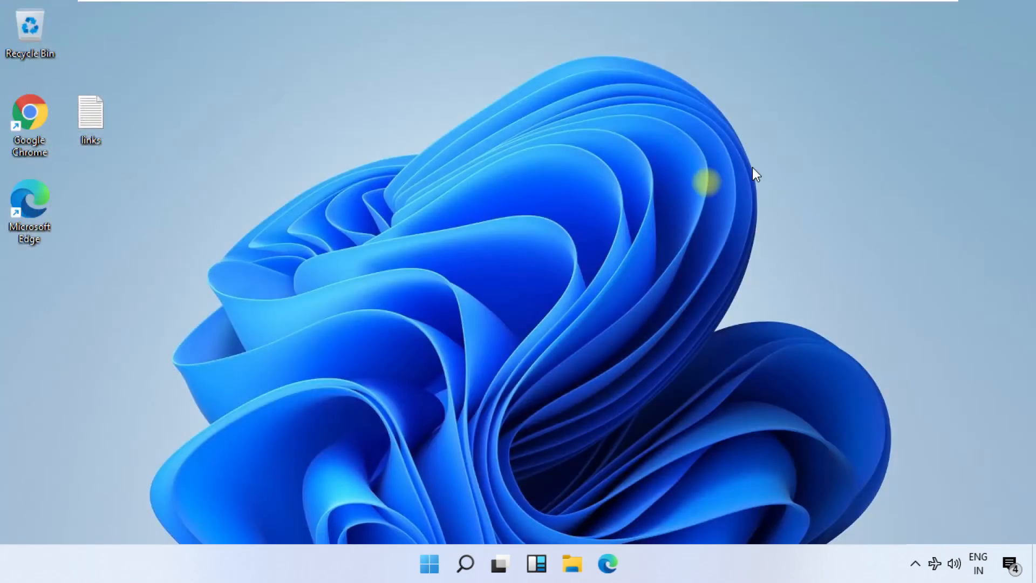
mouse_move(535, 222)
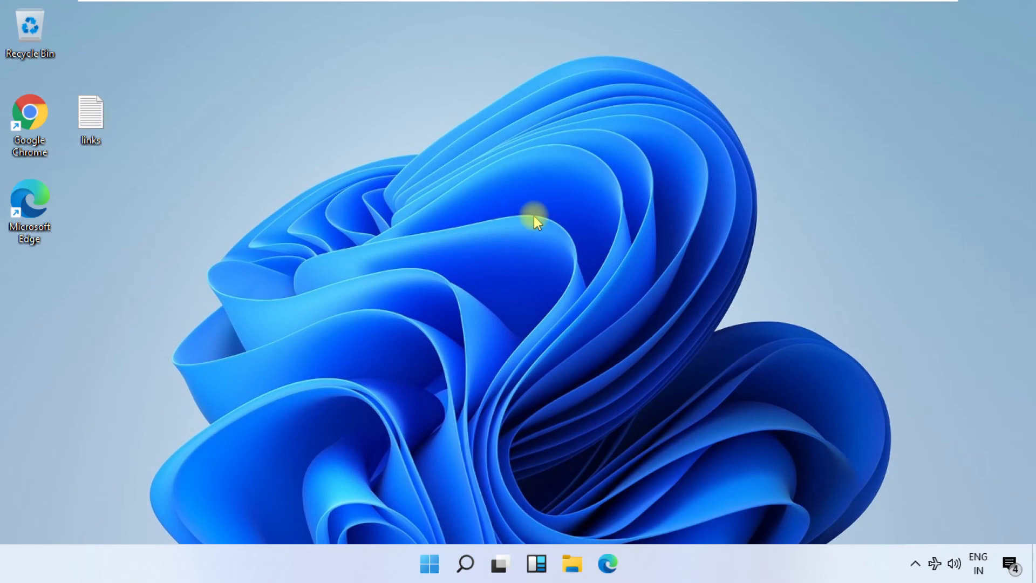